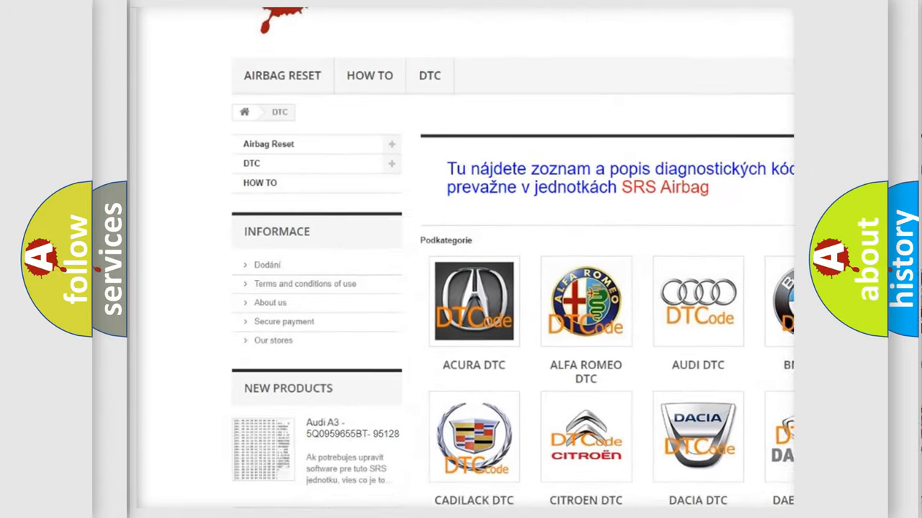
{"action": "scroll", "scroll_direction": "down", "scroll_amount": 3}
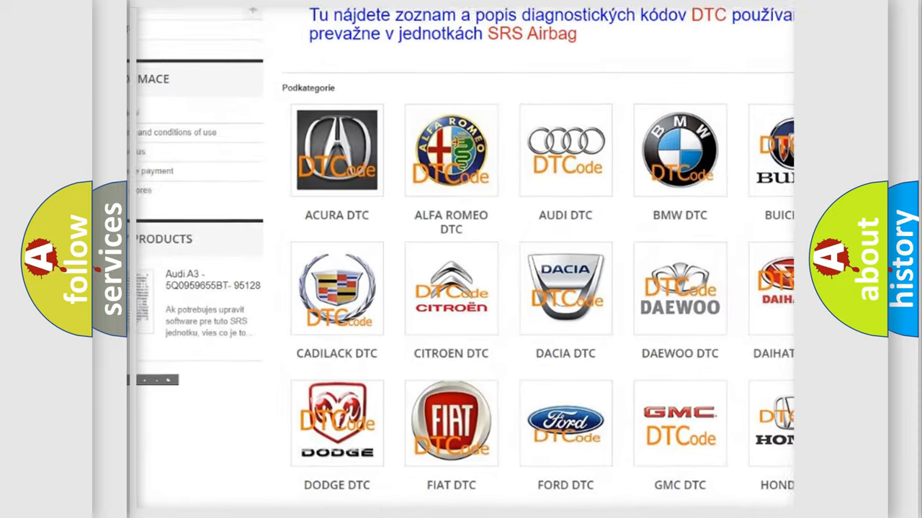
{"action": "scroll", "scroll_direction": "down", "scroll_amount": 3}
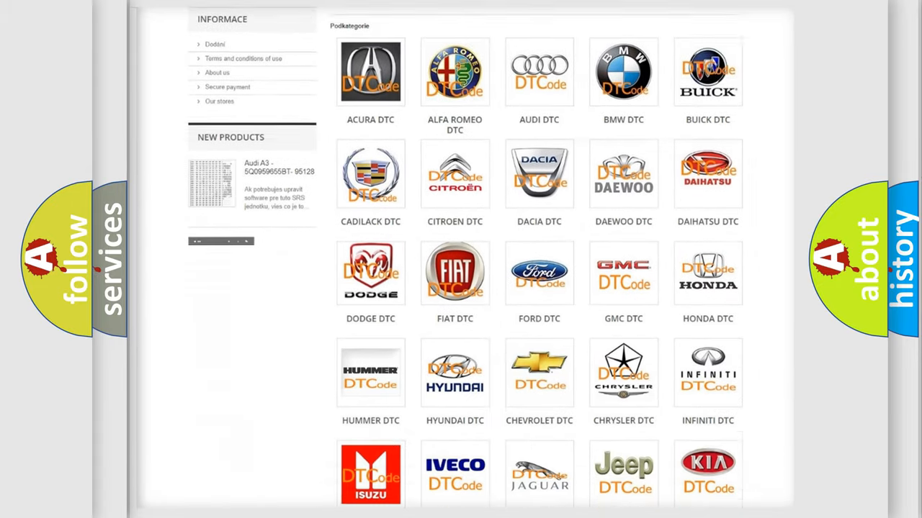
{"action": "scroll", "scroll_direction": "down", "scroll_amount": 3}
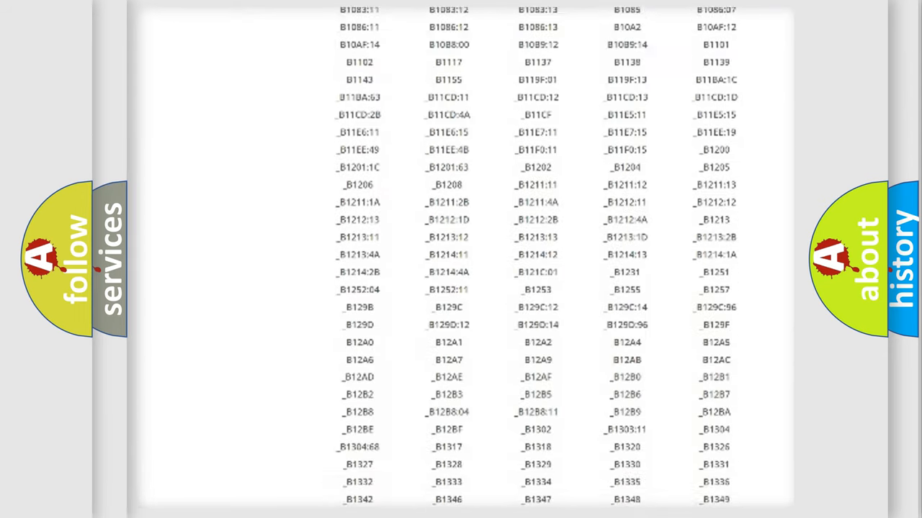
{"action": "scroll", "scroll_direction": "down", "scroll_amount": 3}
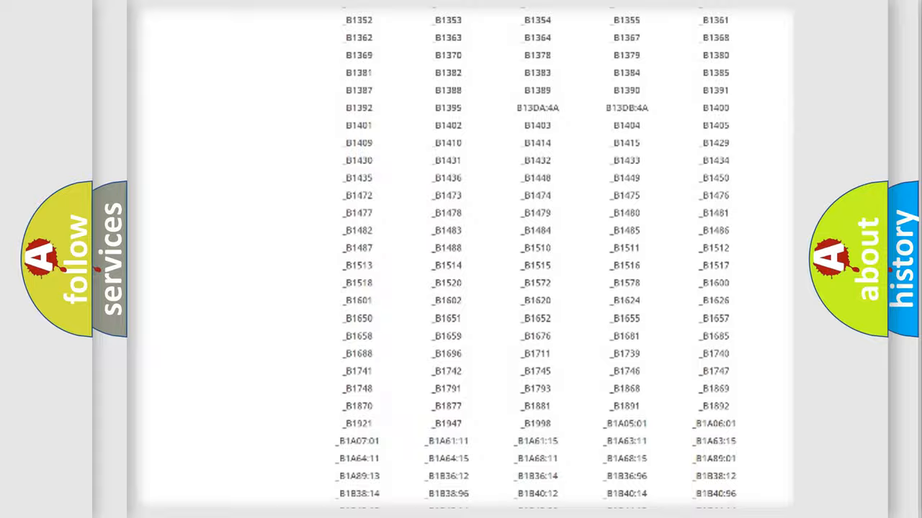